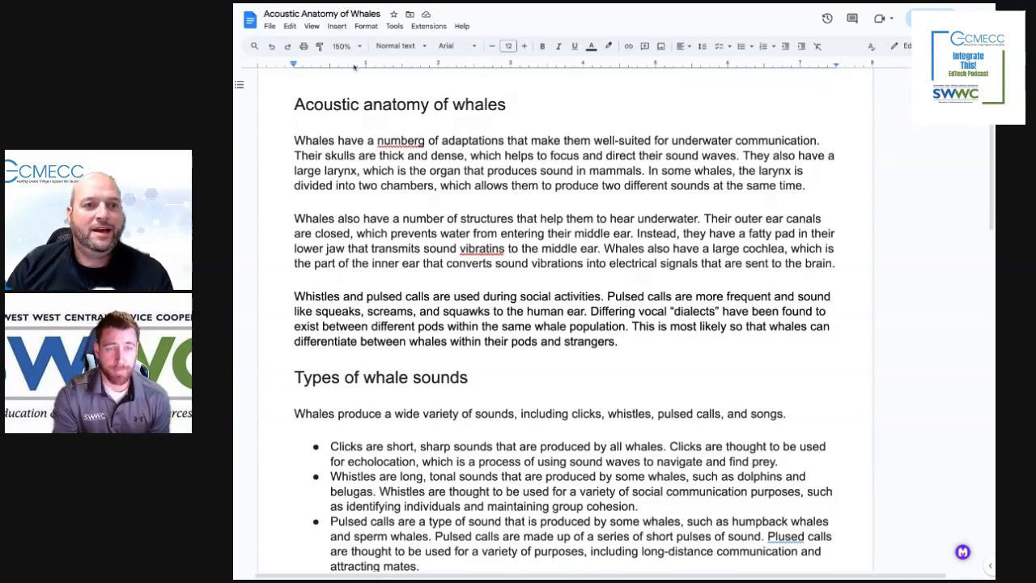
Step: Skim the whale article, return to the top and bring up Tools > Proofread options
scroll("up", 3)
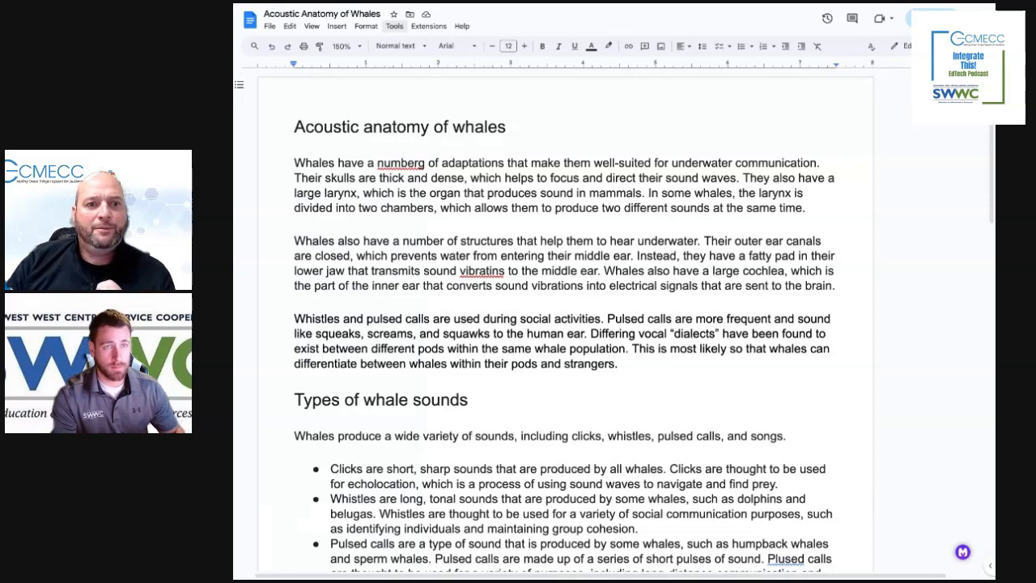
left_click(395, 26)
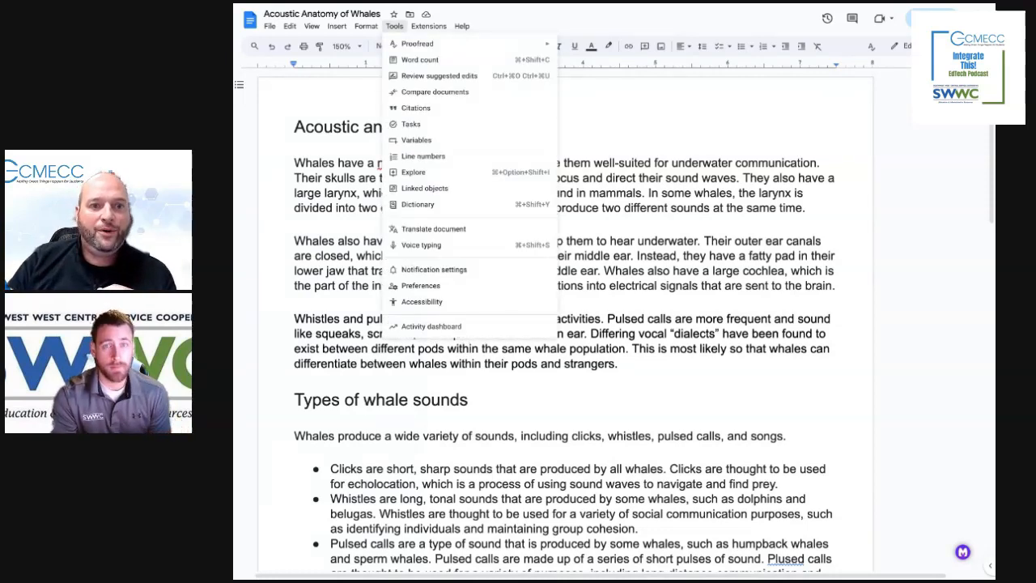
mouse_move(417, 42)
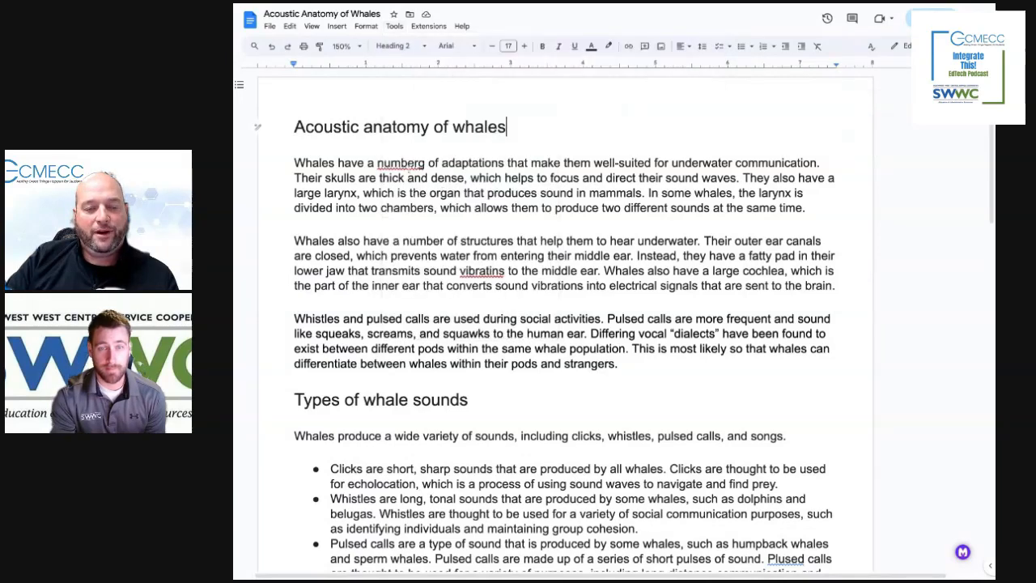
scroll("down", 3)
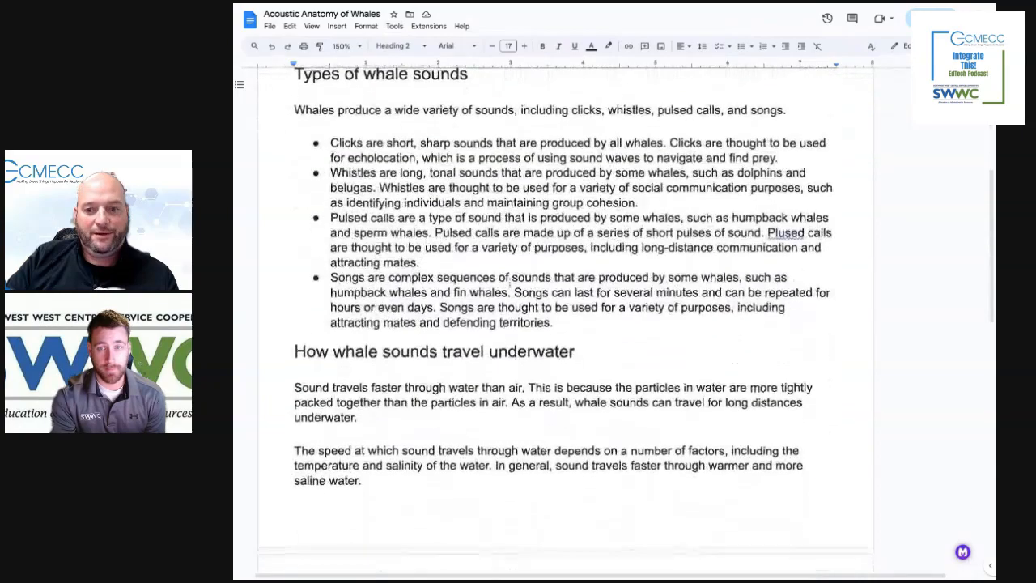
scroll("down", 3)
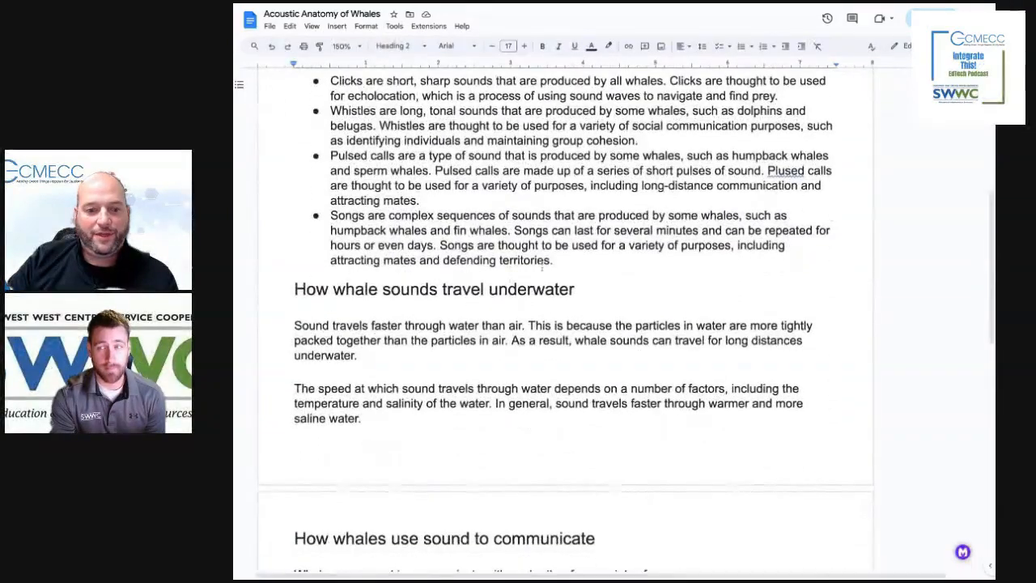
scroll("up", 3)
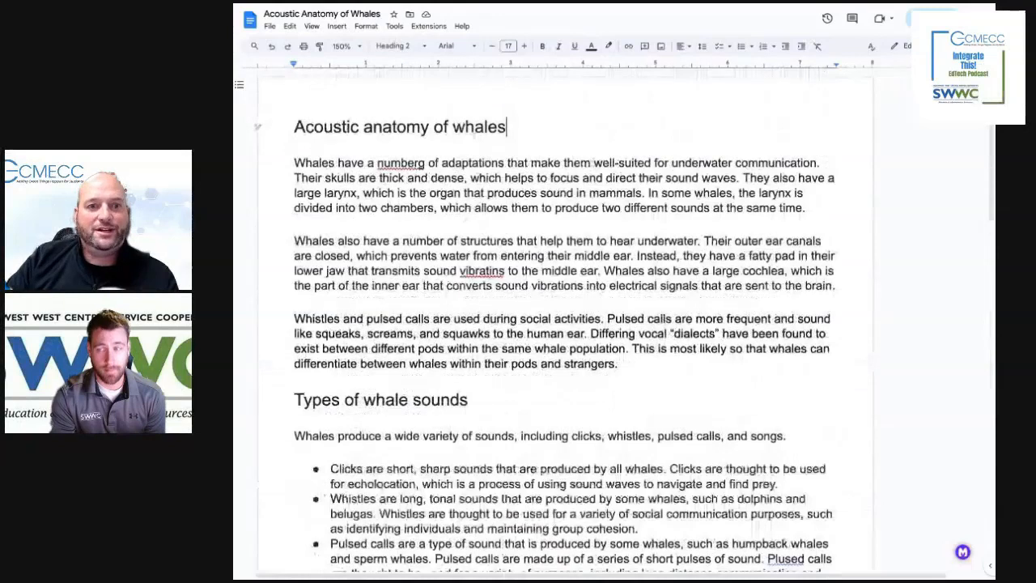
left_click(395, 26)
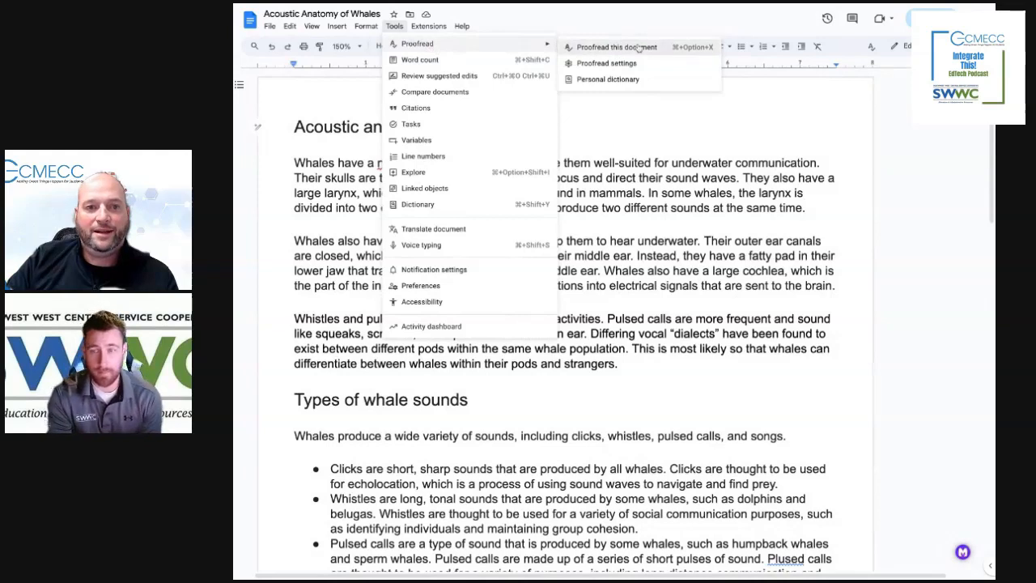
Step: Run 'Proofread this document' so the whale article's suggestion list appears
left_click(615, 47)
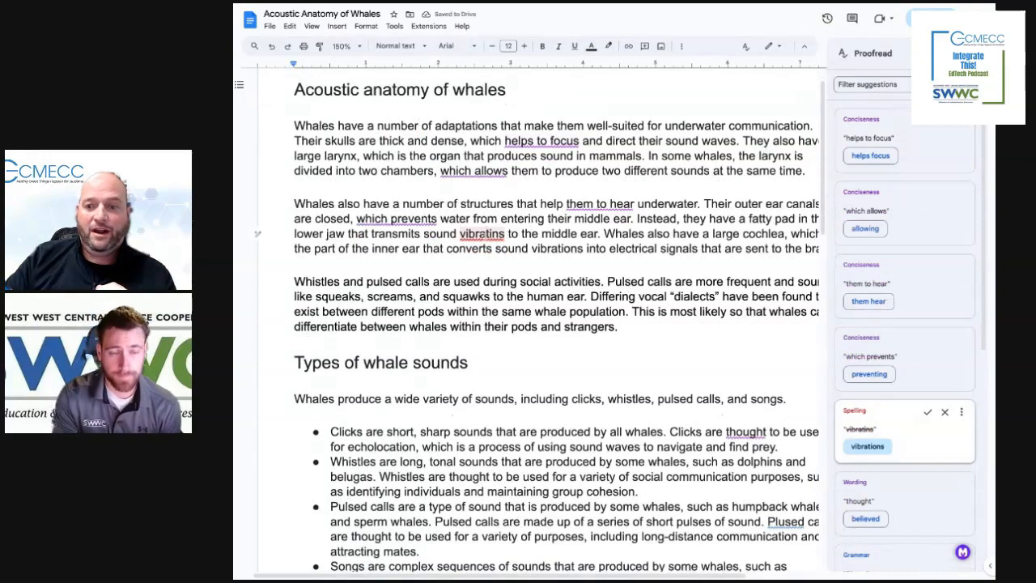
Step: Accept the 'vibratins' → 'vibrations' spelling fix and the 'helps focus' shortening
scroll("down", 3)
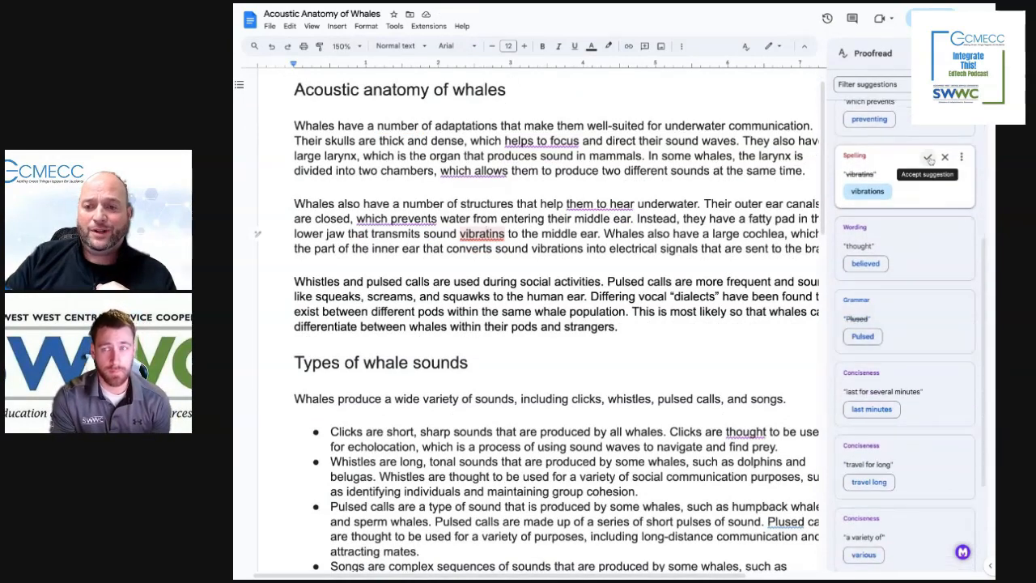
left_click(927, 155)
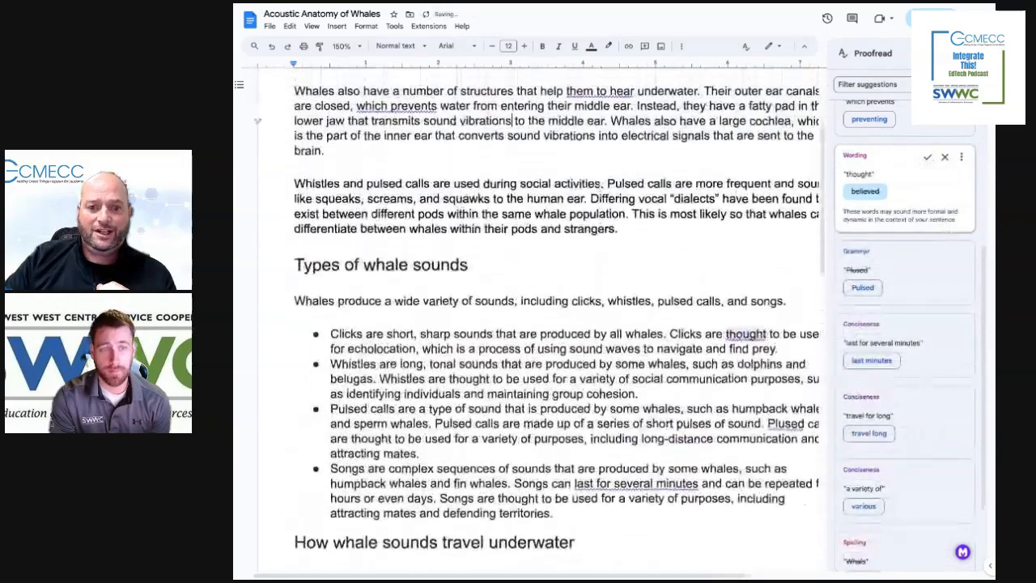
scroll("up", 3)
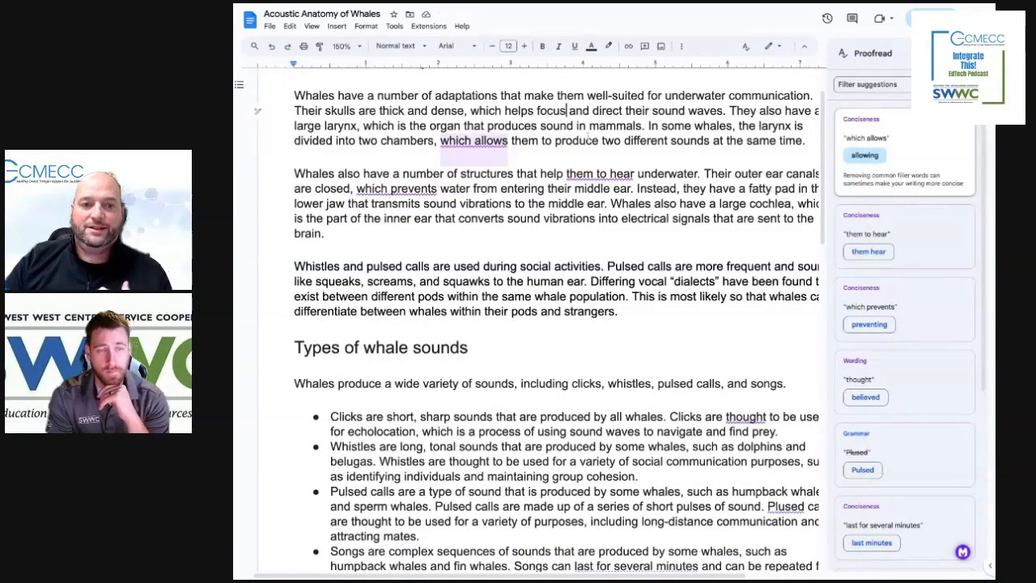
mouse_move(929, 128)
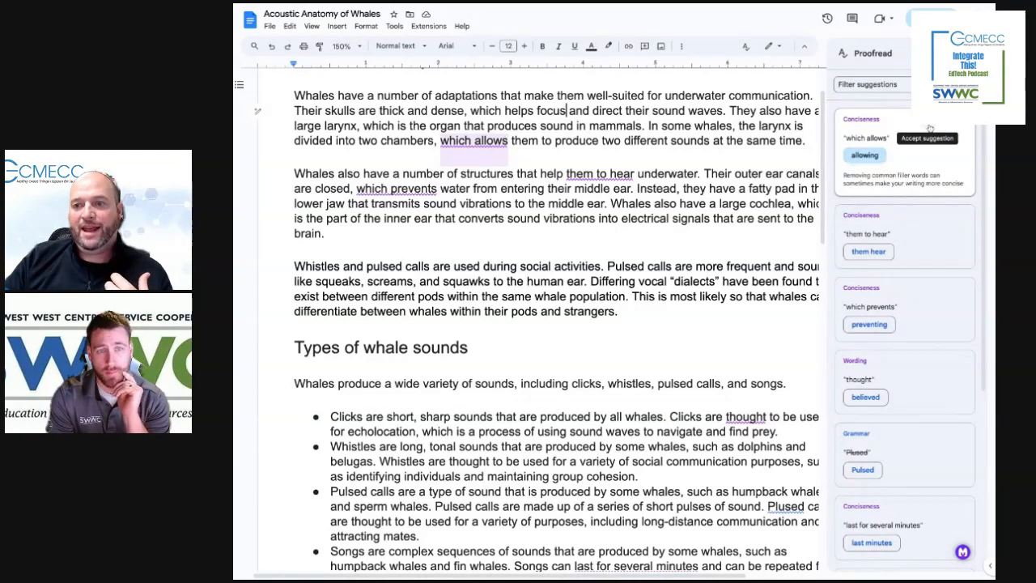
Step: Accept the conciseness fix changing 'which allows them' to 'allowing them'
left_click(926, 138)
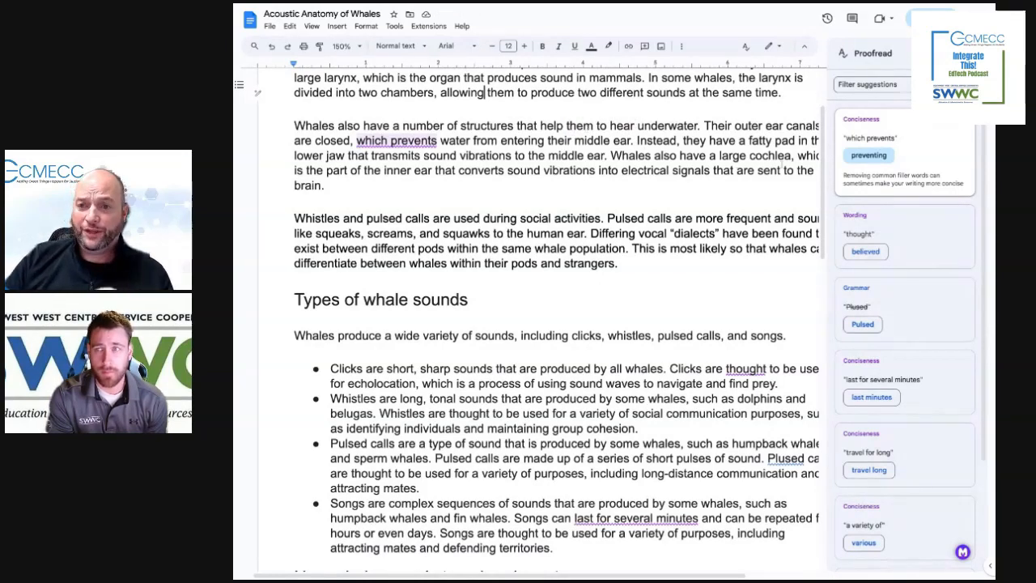
Step: Filter out Conciseness suggestions, keeping wording, grammar and spelling shown
scroll("down", 3)
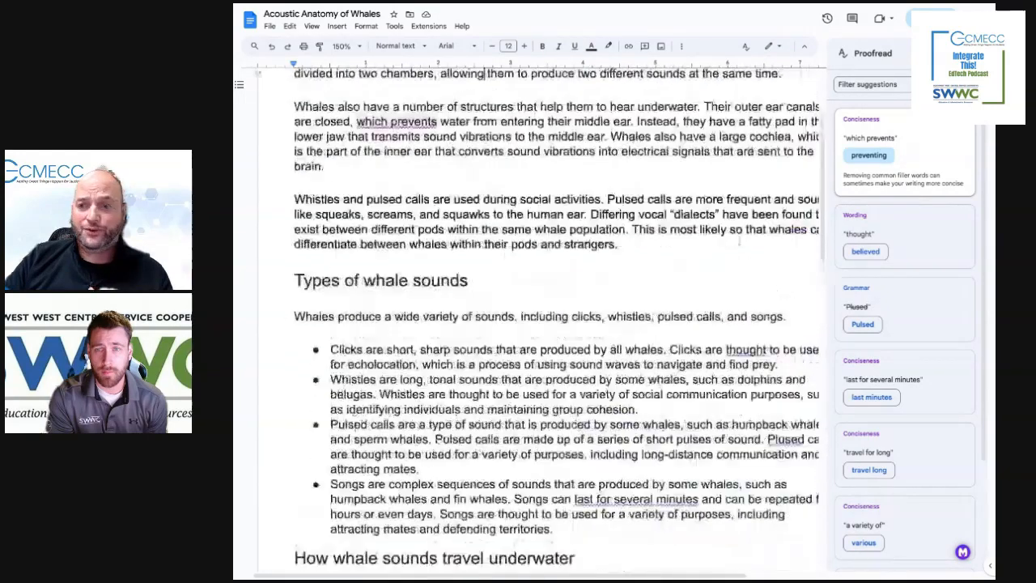
left_click(867, 84)
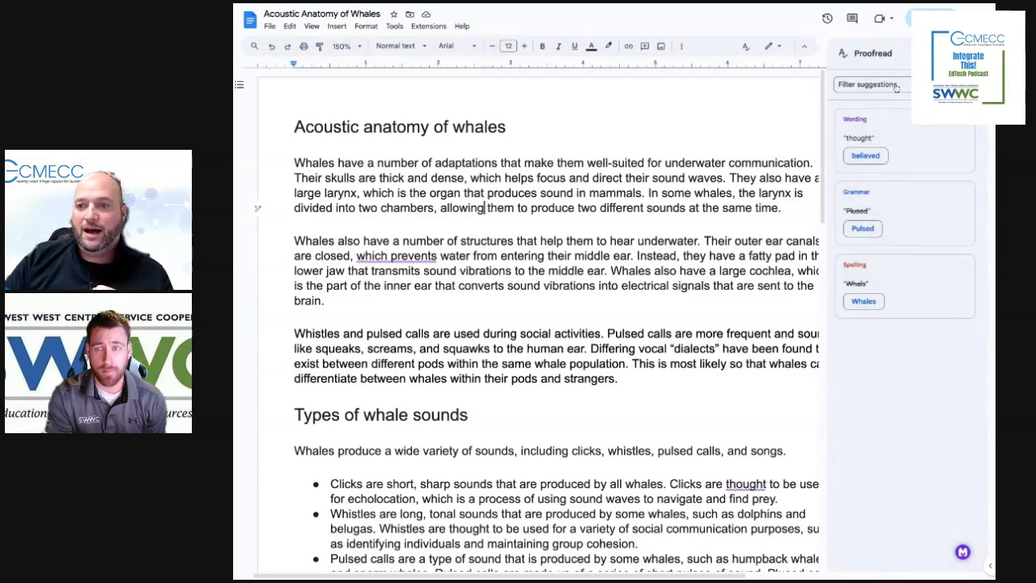
left_click(868, 84)
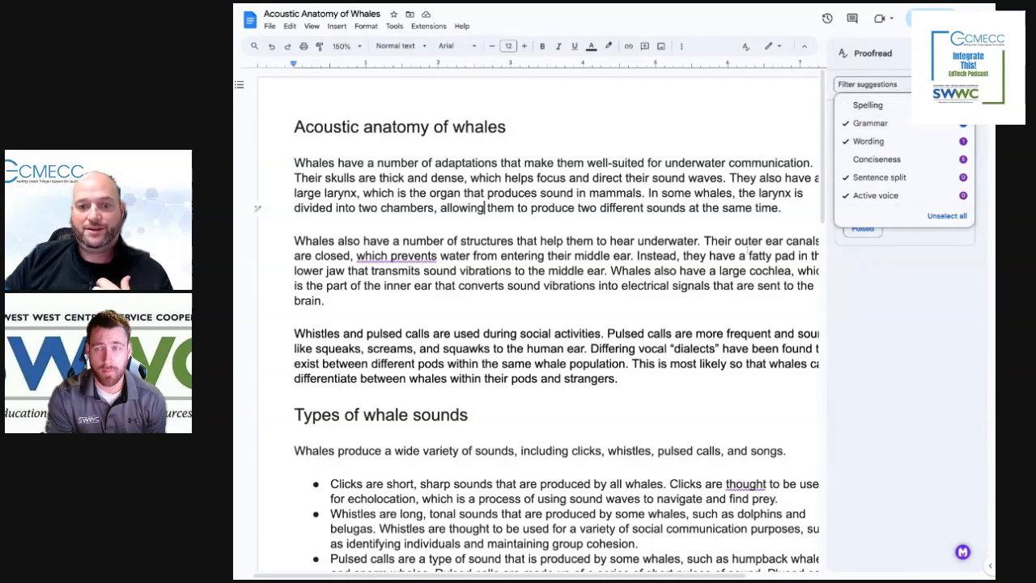
left_click(867, 104)
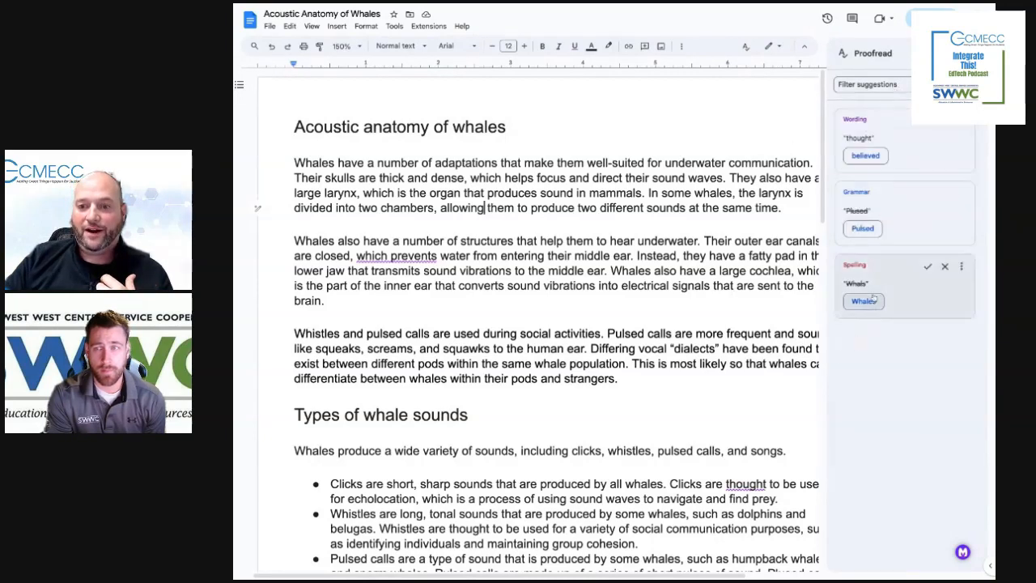
scroll("down", 3)
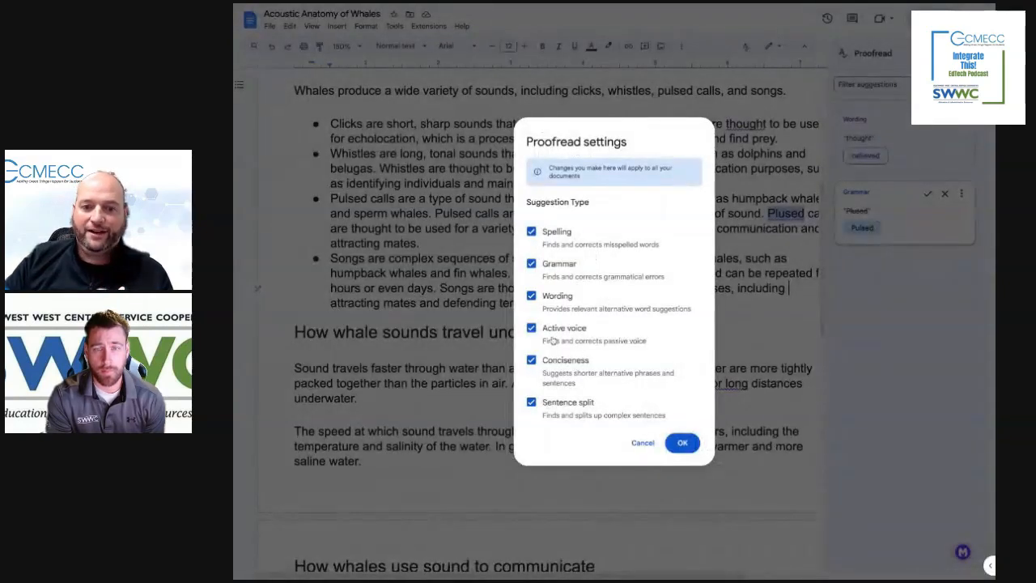
Step: Uncheck Active voice in Proofread settings and confirm with OK
left_click(531, 326)
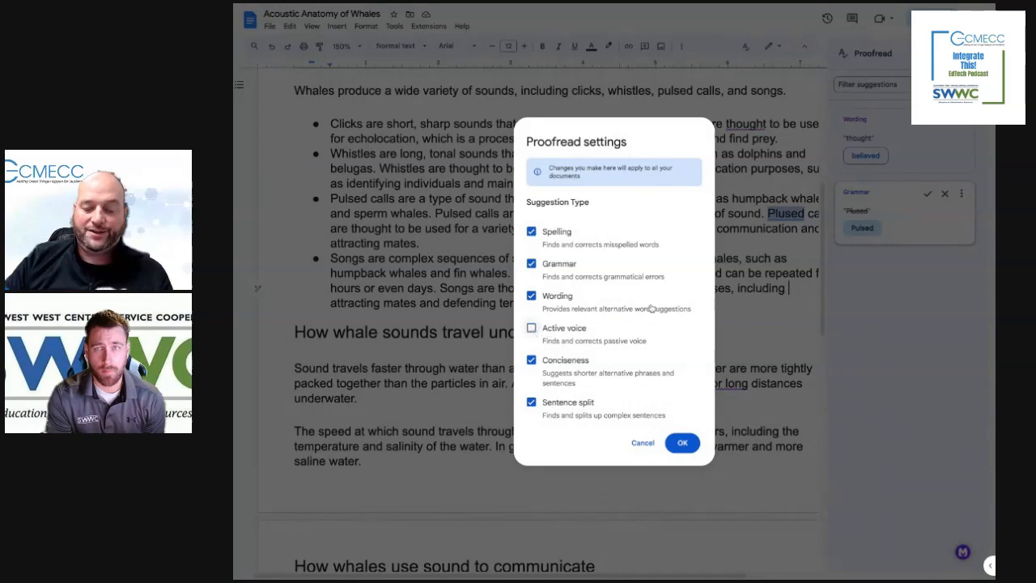
left_click(683, 443)
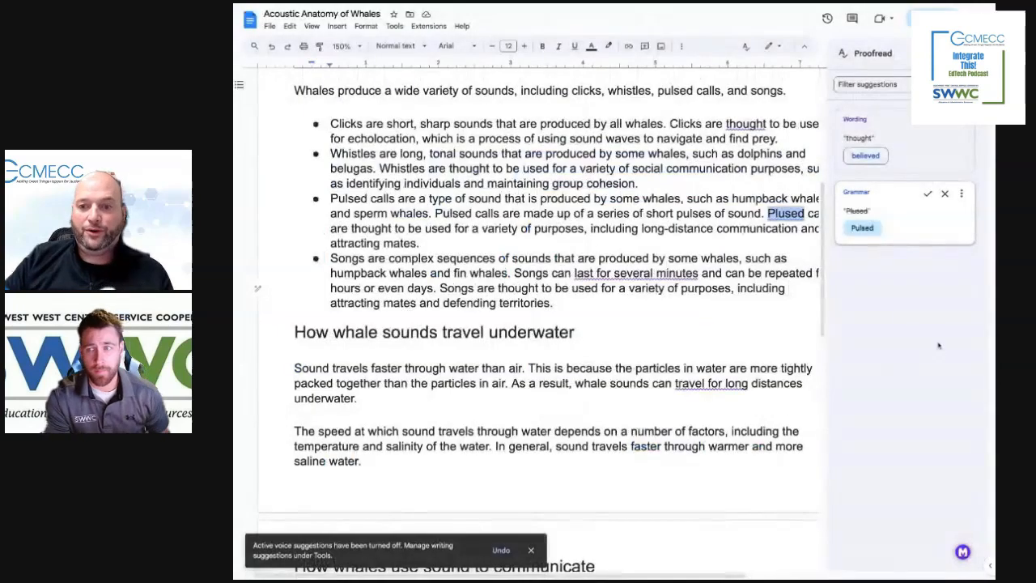